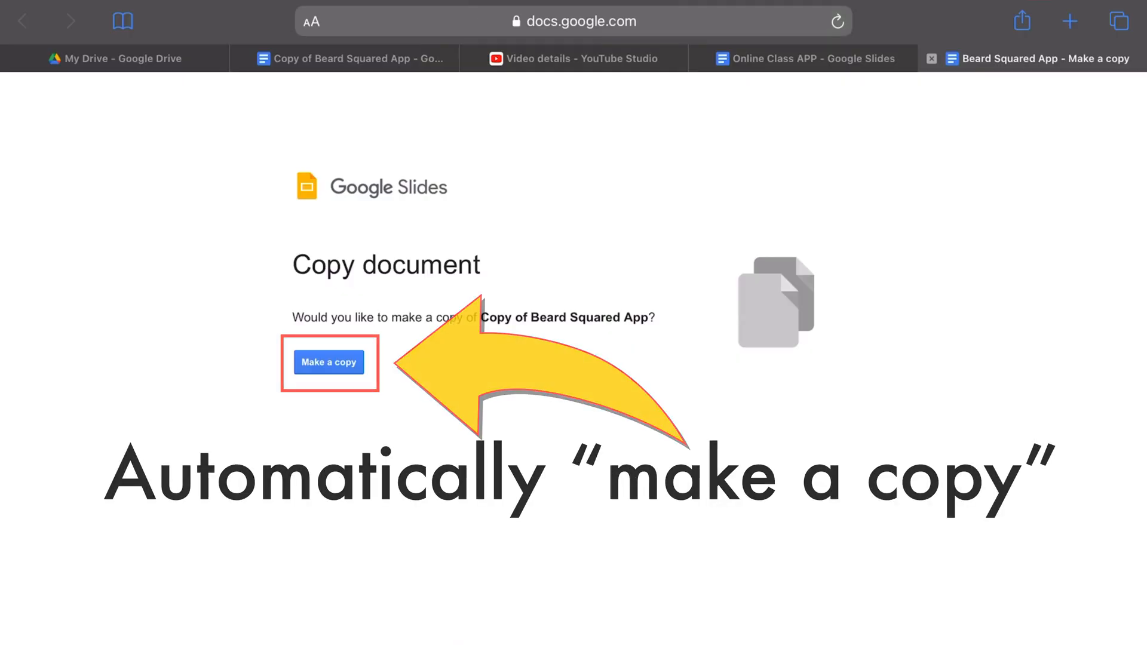
- Leave the copy prompt and show the My Drive listing with the copied presentation
{"action": "left_click", "coordinate": [328, 362]}
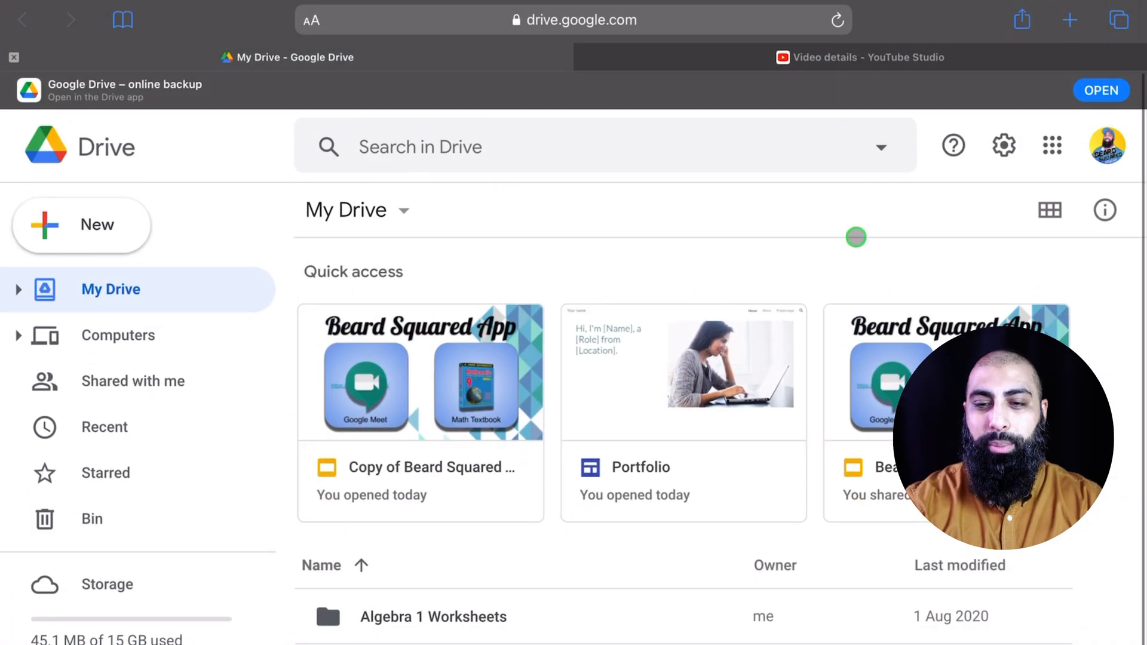
- Switch to the YouTube Studio video details page containing the Slides share link
{"action": "left_click", "coordinate": [860, 57]}
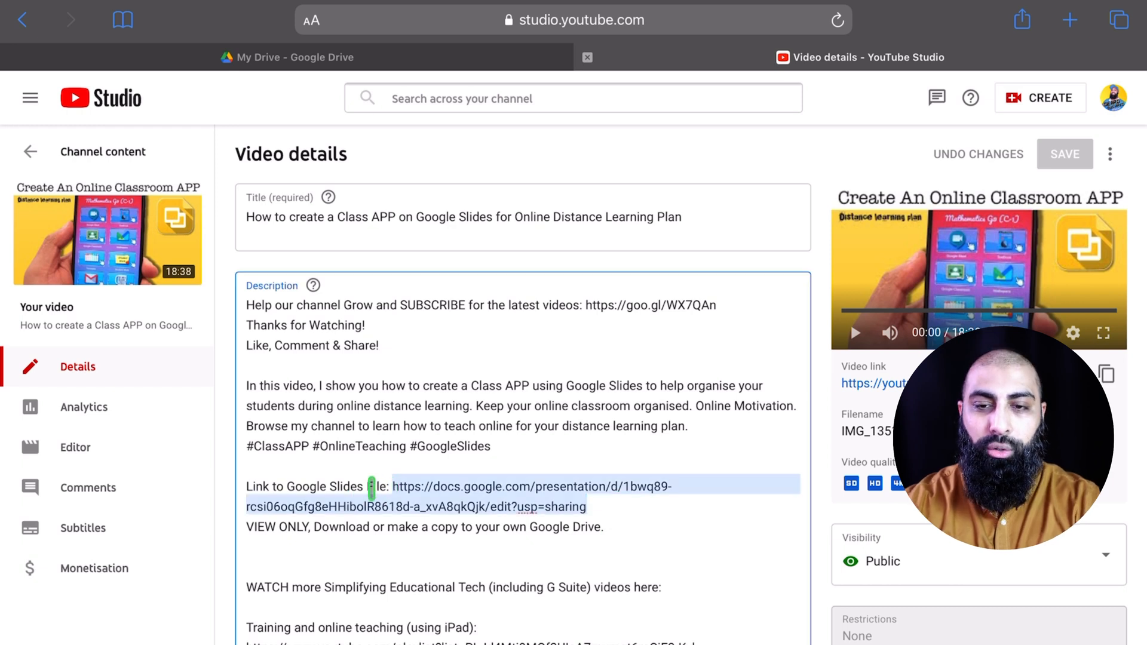
- Open the docs.google.com link to load 'Copy of Beard Squared App' in Slides
{"action": "left_click", "coordinate": [1069, 20]}
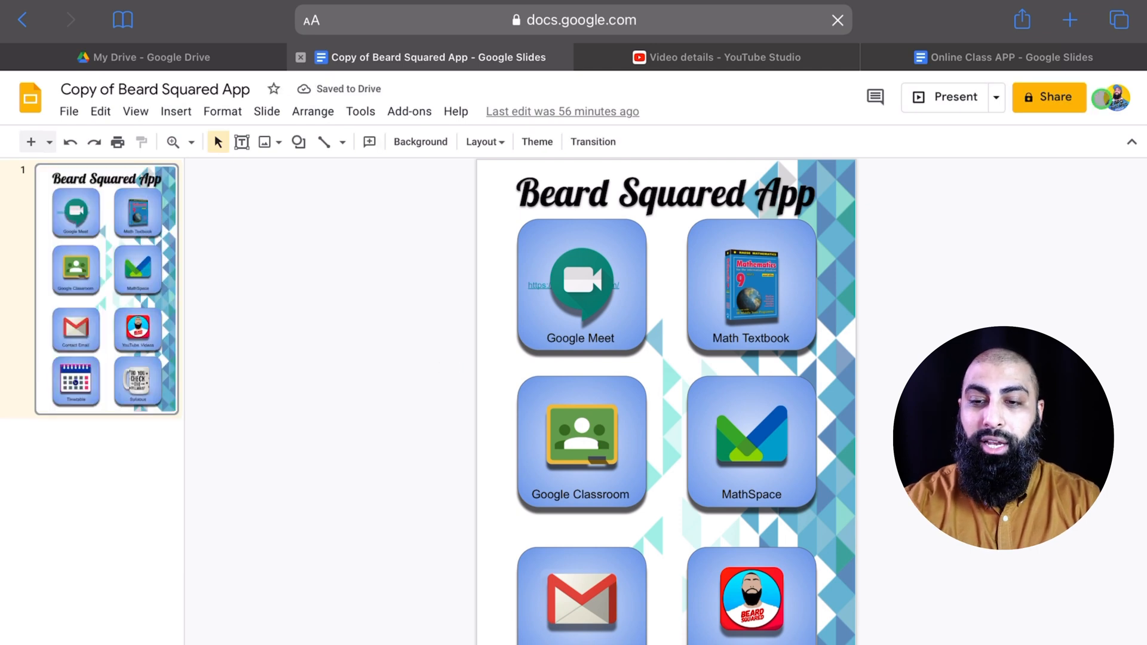
- Create a new empty note in Notes for editing the link
{"action": "left_click", "coordinate": [1048, 97]}
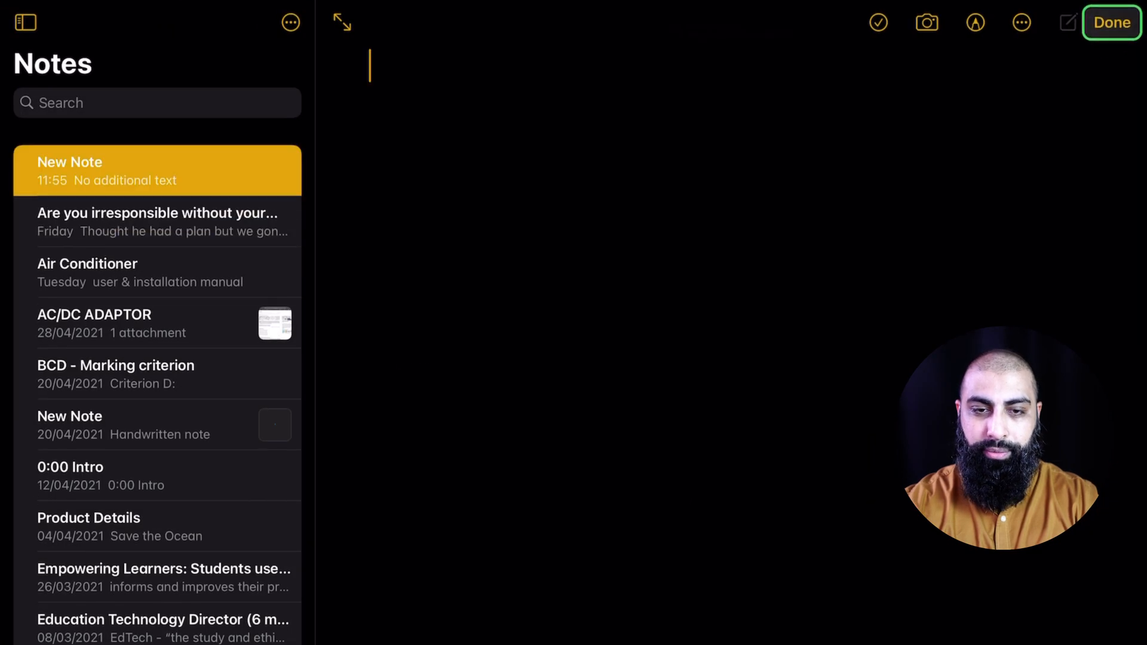
- Paste the share link, replace '/edit?usp=sharing' with '/copy', and select it for copying
{"action": "key", "text": "cmd+v"}
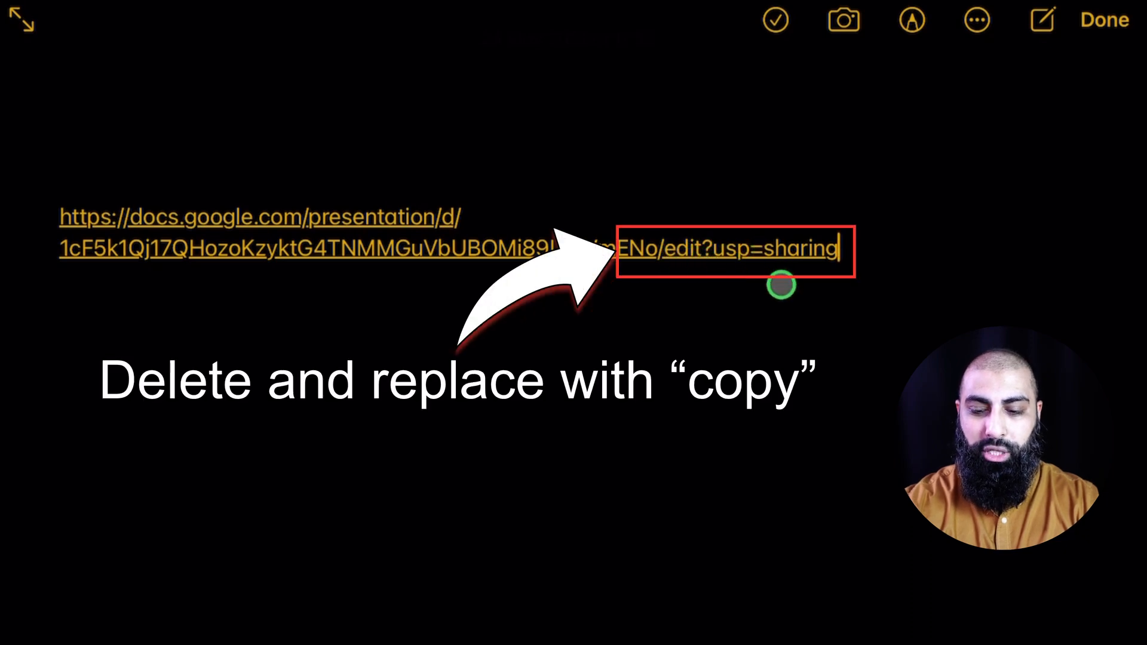
{"action": "key", "text": "backspace"}
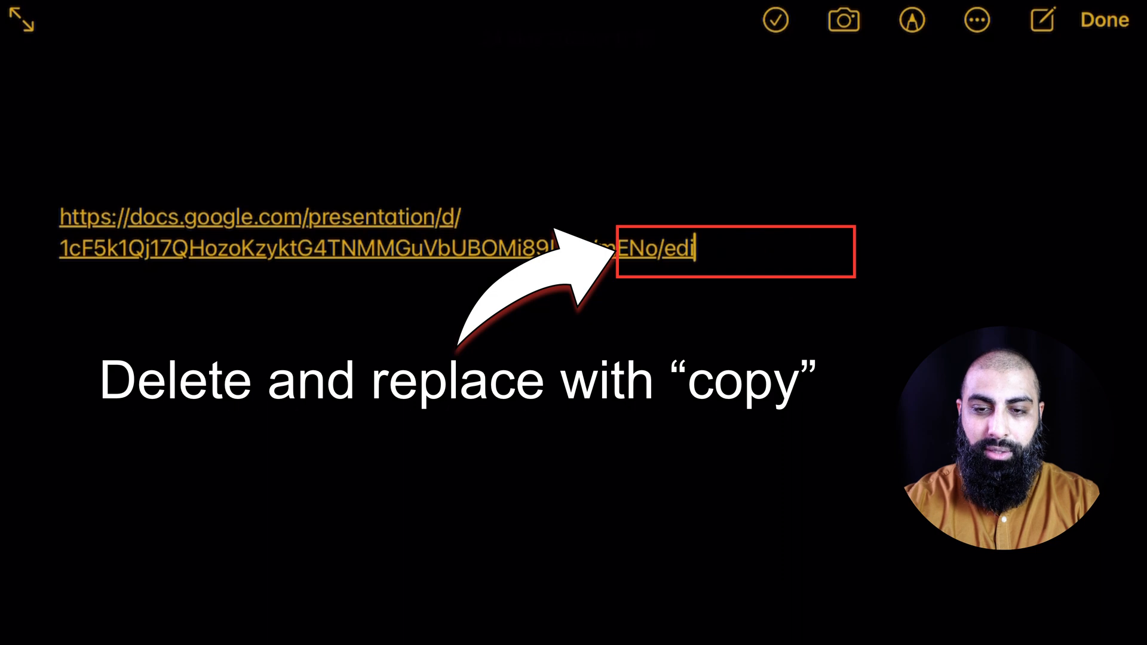
{"action": "type", "text": "copy"}
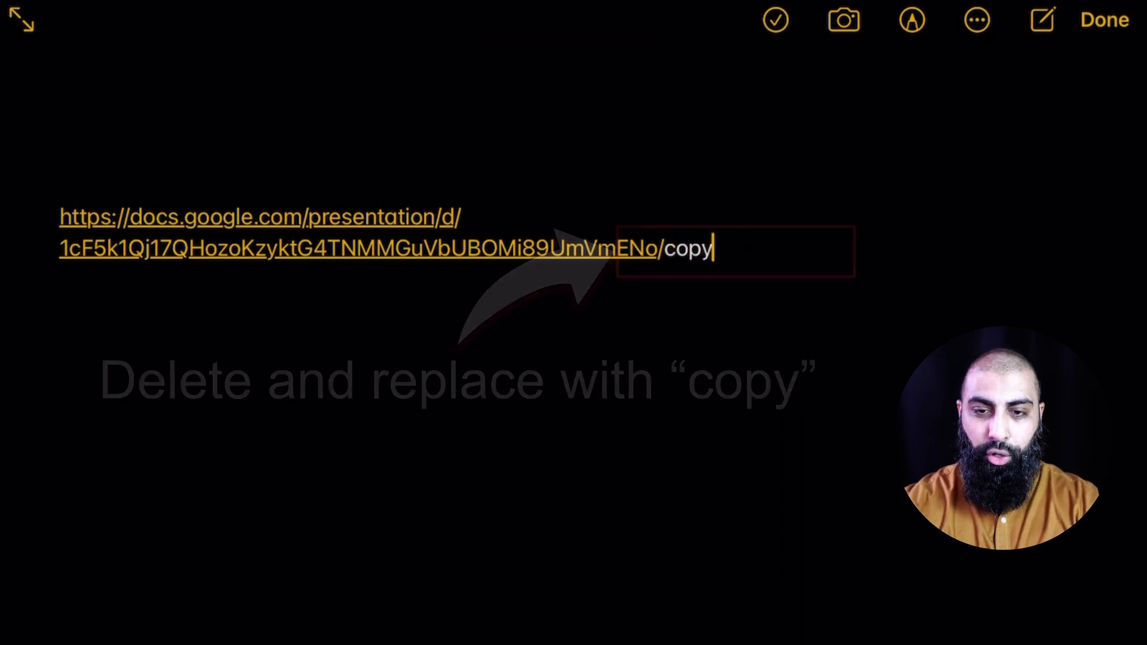
{"action": "double_click", "coordinate": [293, 216]}
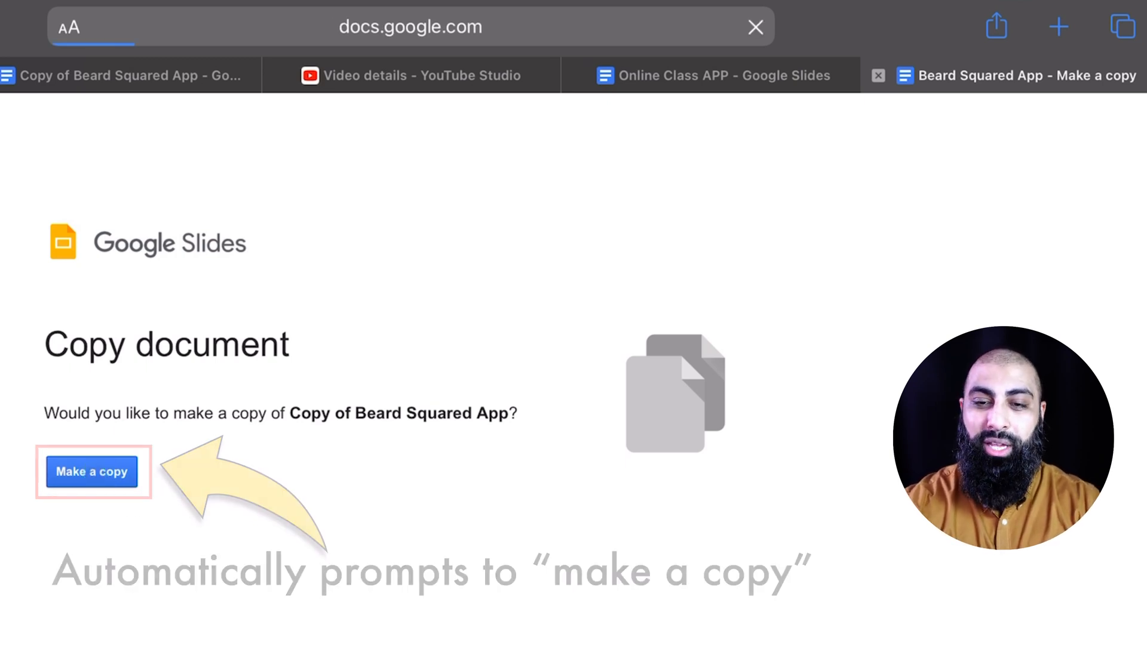
- Confirm Make a copy, producing 'Copy of Copy of Beard Squared App' in Slides
{"action": "left_click", "coordinate": [92, 471]}
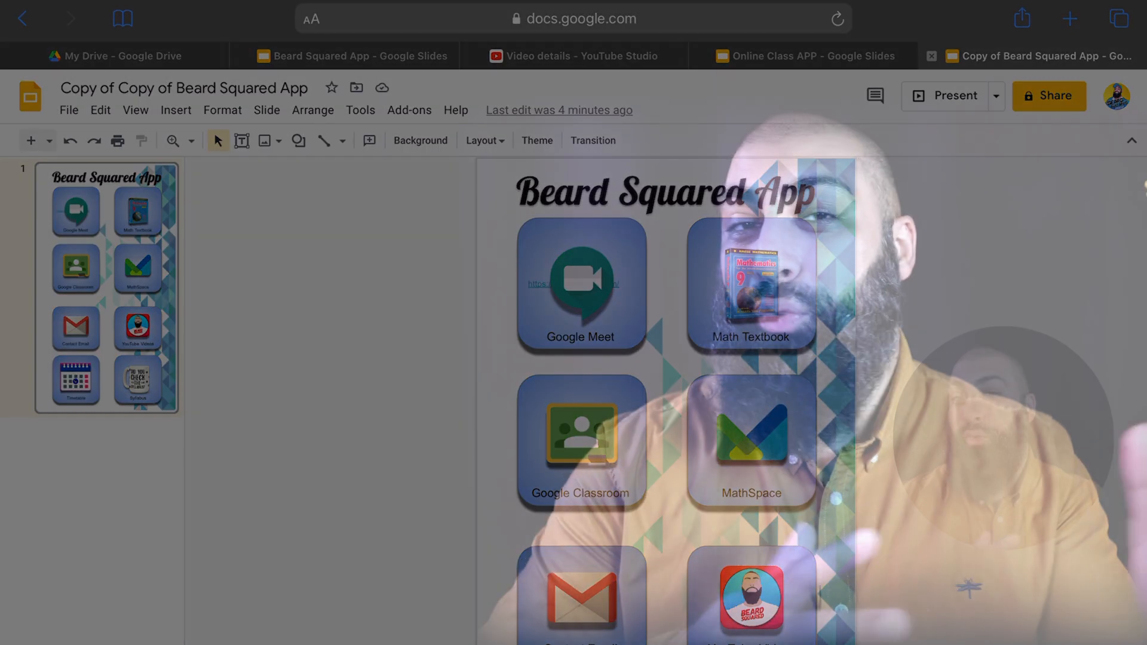